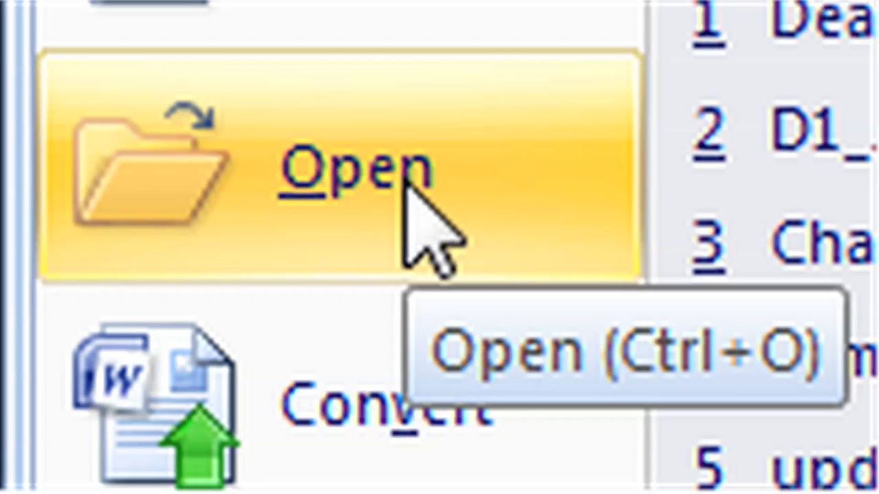
Step: Open a second blank Writer document, Untitled 2, in front of Untitled 1
{"action": "left_click", "coordinate": [351, 172]}
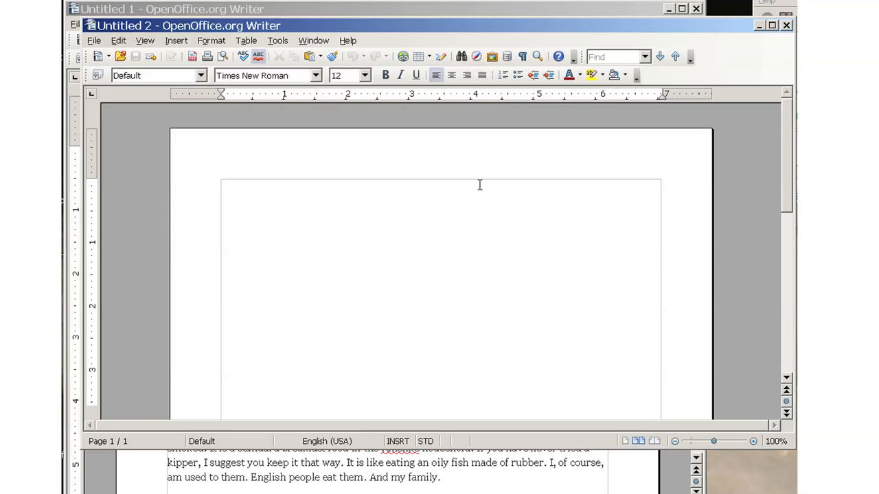
{"action": "type", "text": "A new blank"}
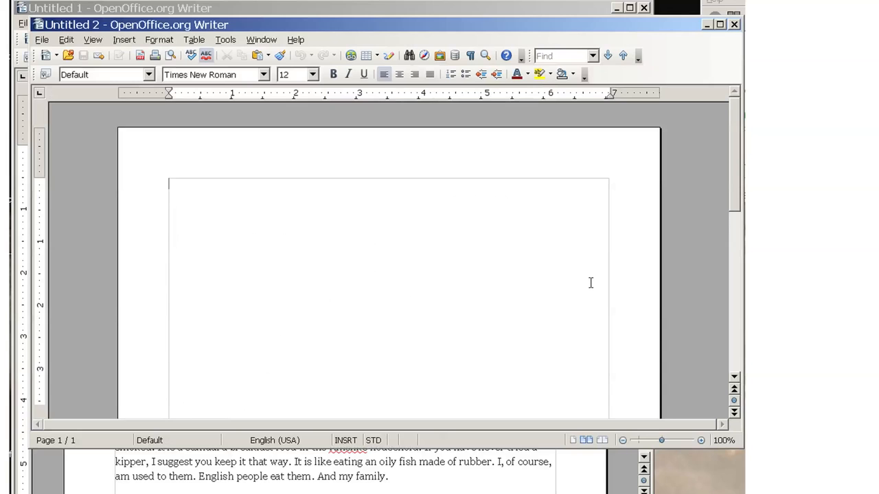
Step: Type 'A new blank document!' at the top of the Untitled 2 page
{"action": "type", "text": "A"}
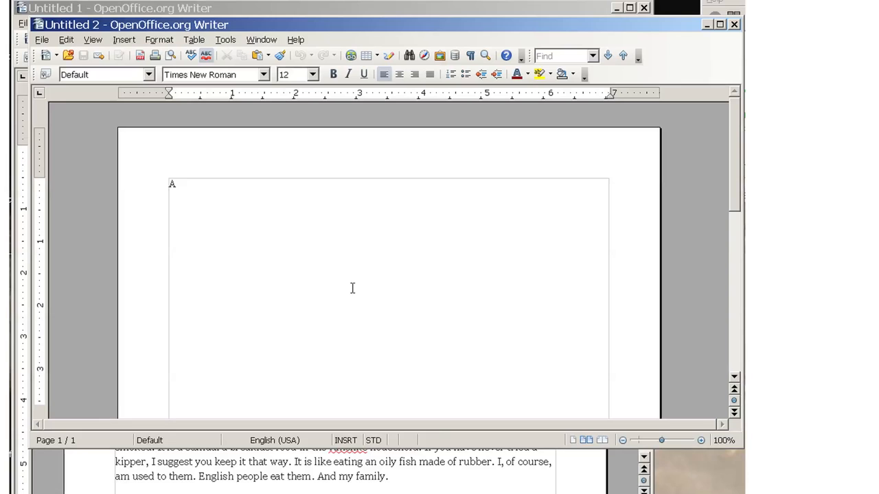
{"action": "type", "text": "new blank document!"}
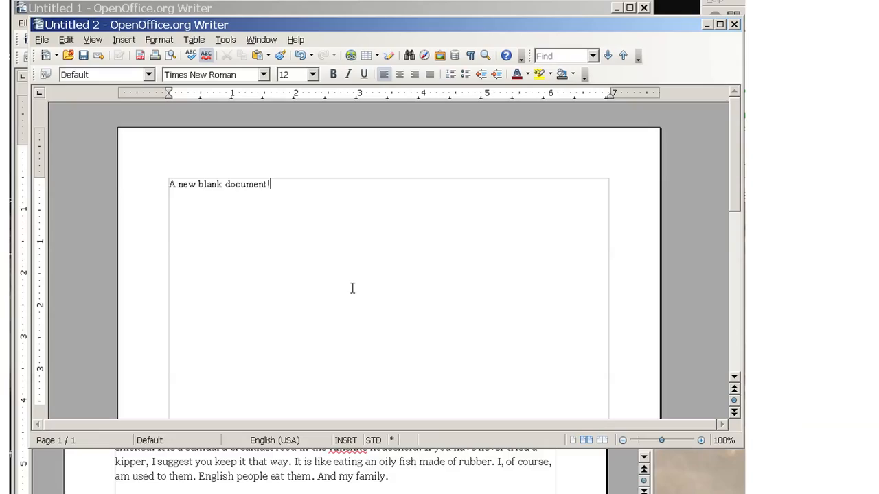